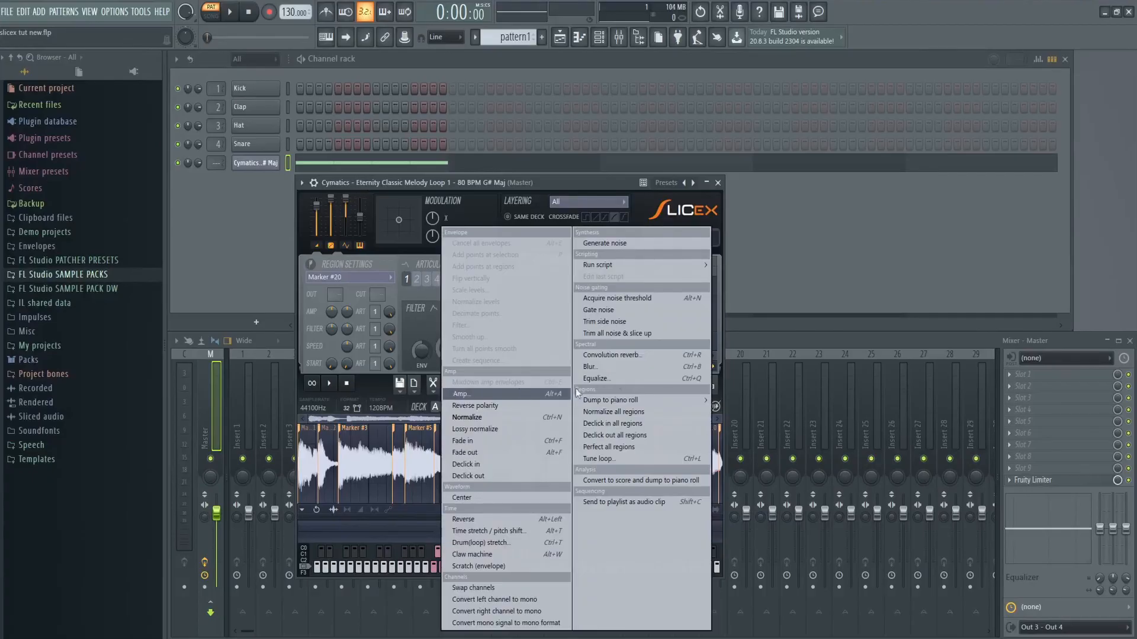
pyautogui.moveTo(641, 411)
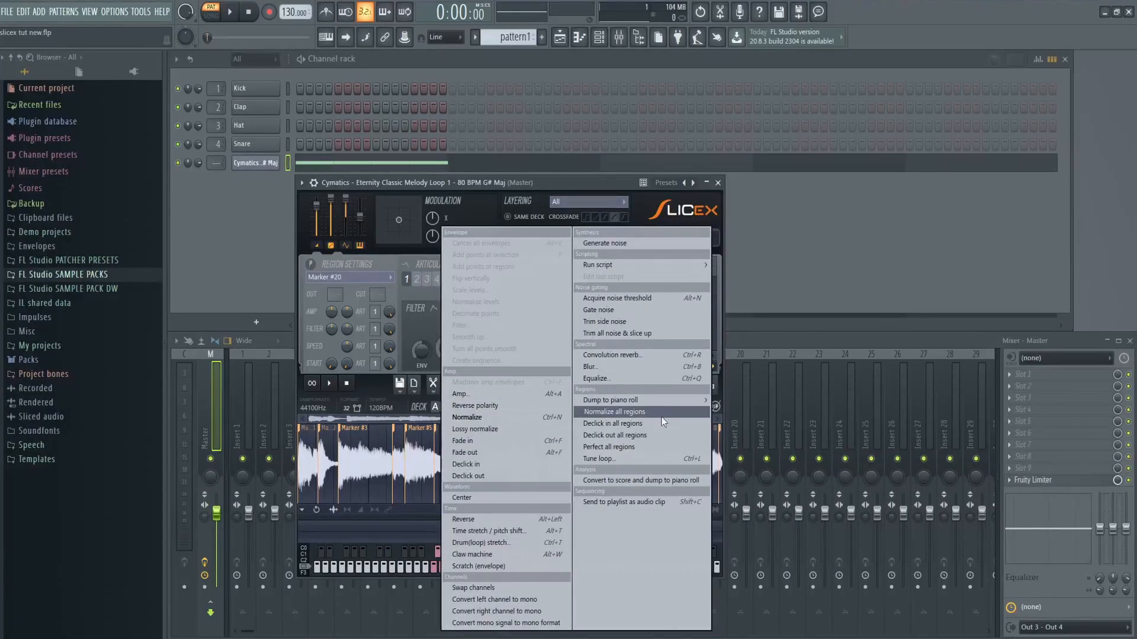
pyautogui.moveTo(666, 435)
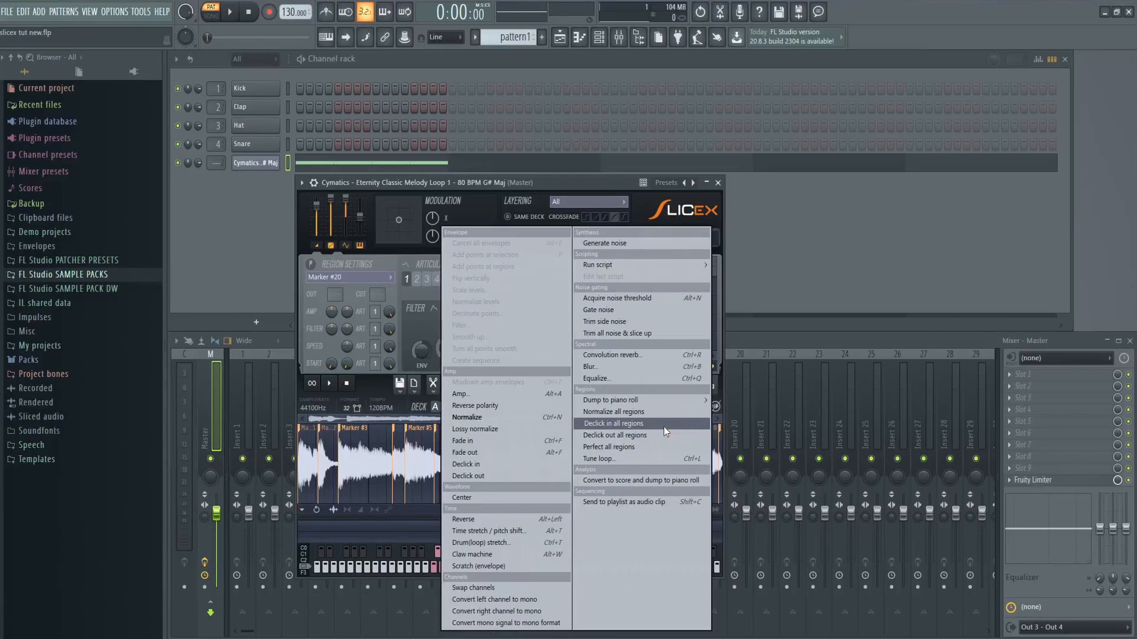
pyautogui.moveTo(649, 435)
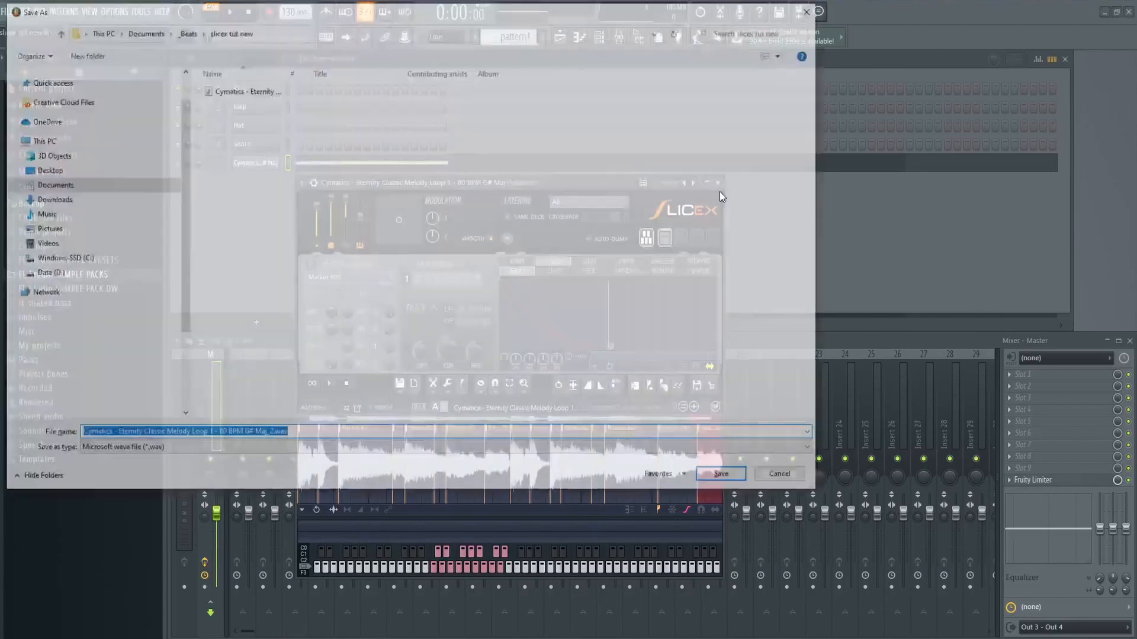
# Step: Save the declicked sample as a WAV file
pyautogui.click(721, 474)
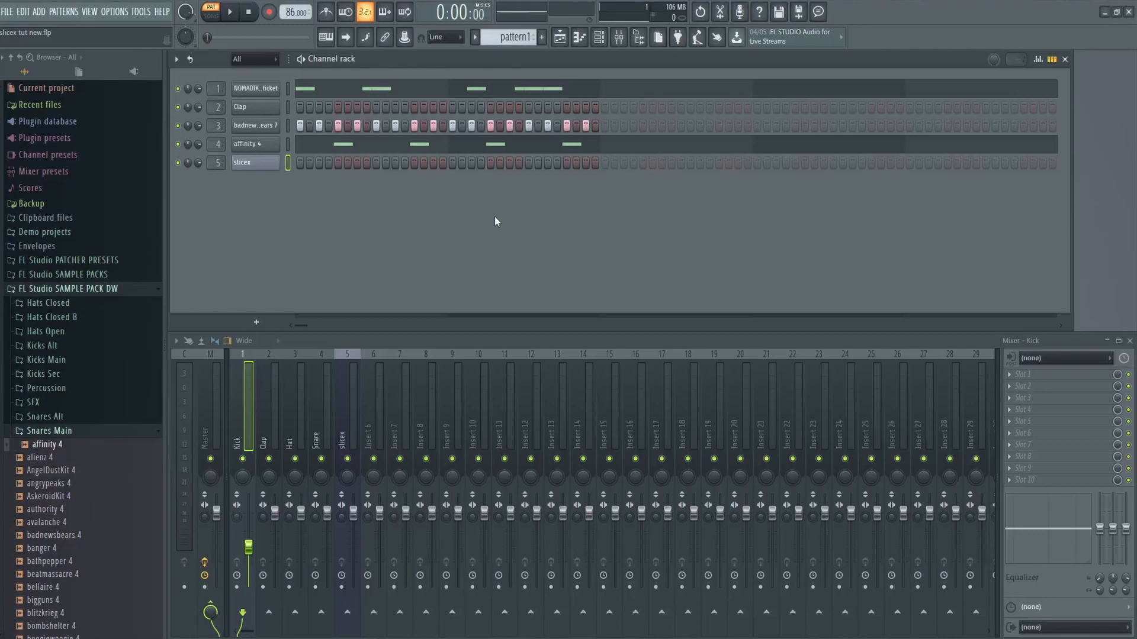
# Step: Play back the 86 BPM drum pattern, then open the Slicex channel's plugin window
pyautogui.click(229, 12)
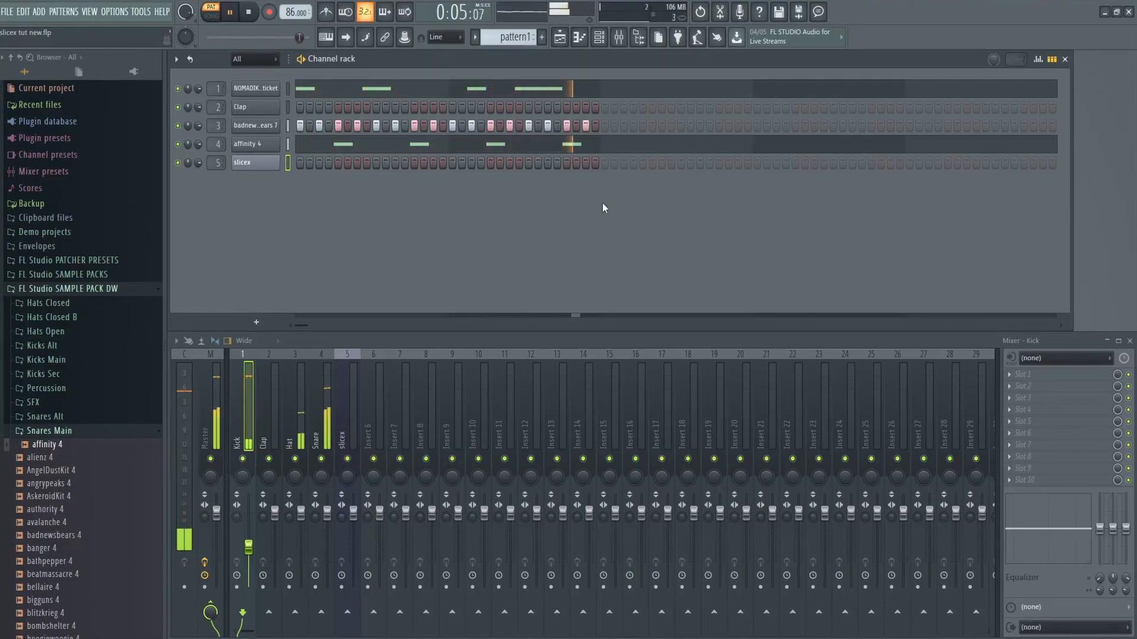
pyautogui.rightClick(243, 163)
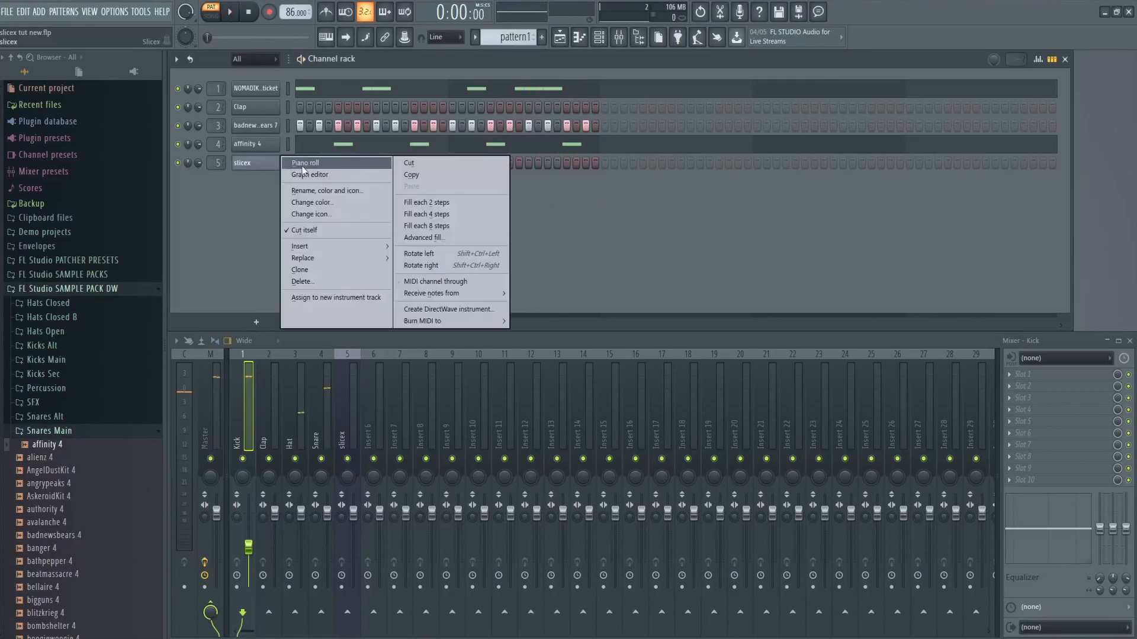
pyautogui.click(305, 162)
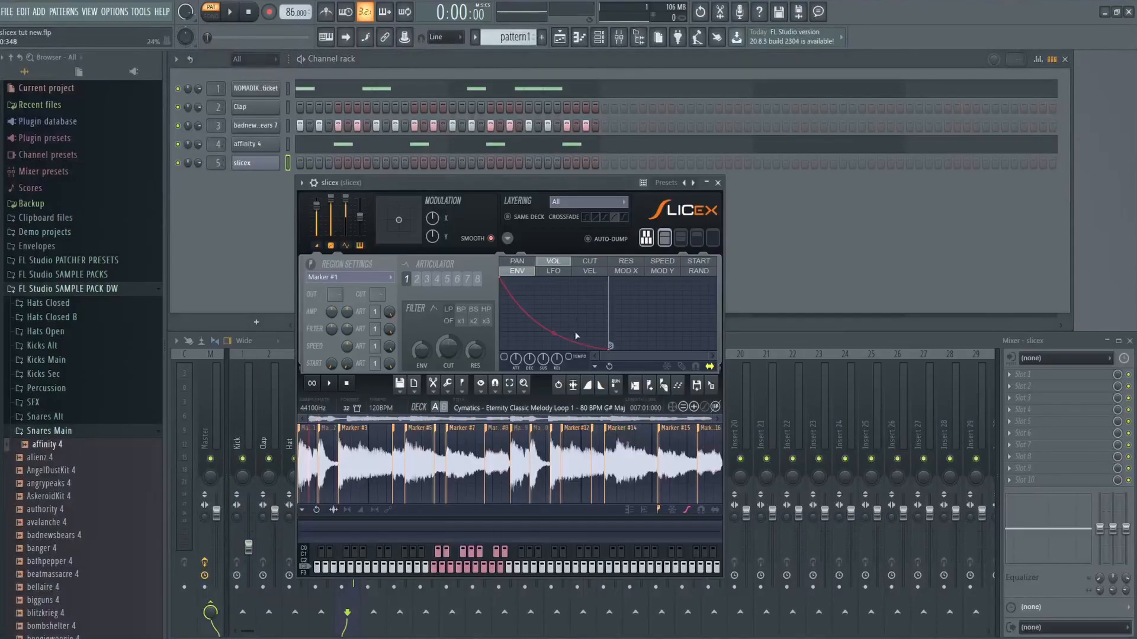
# Step: Open the Slicex channel's piano roll to view the ascending slice marker notes
pyautogui.click(718, 183)
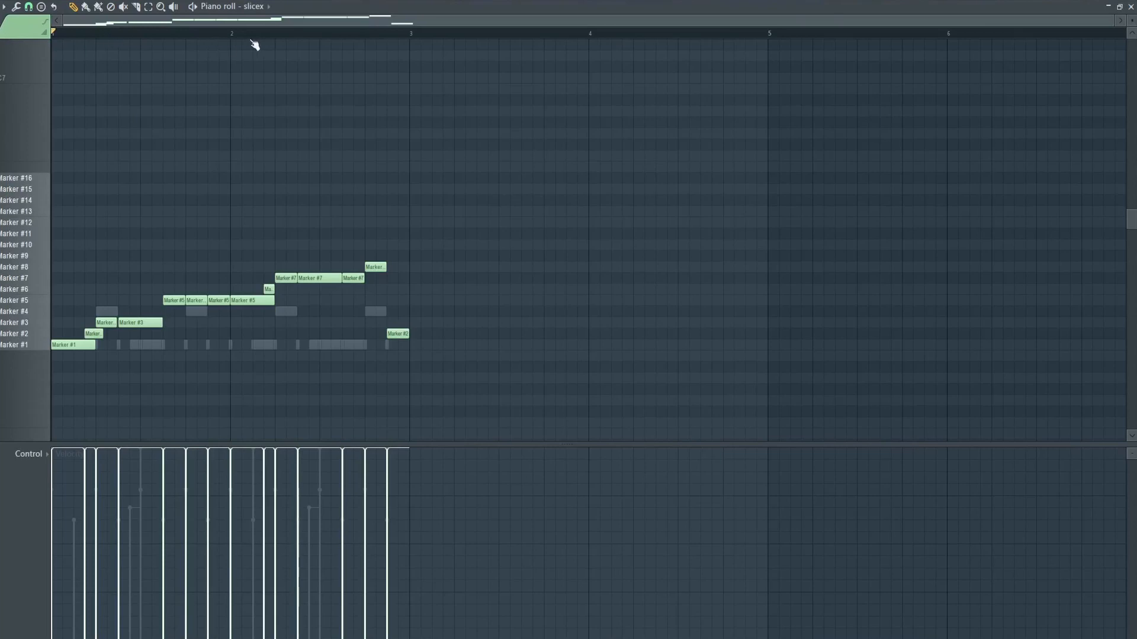
pyautogui.moveTo(327, 98)
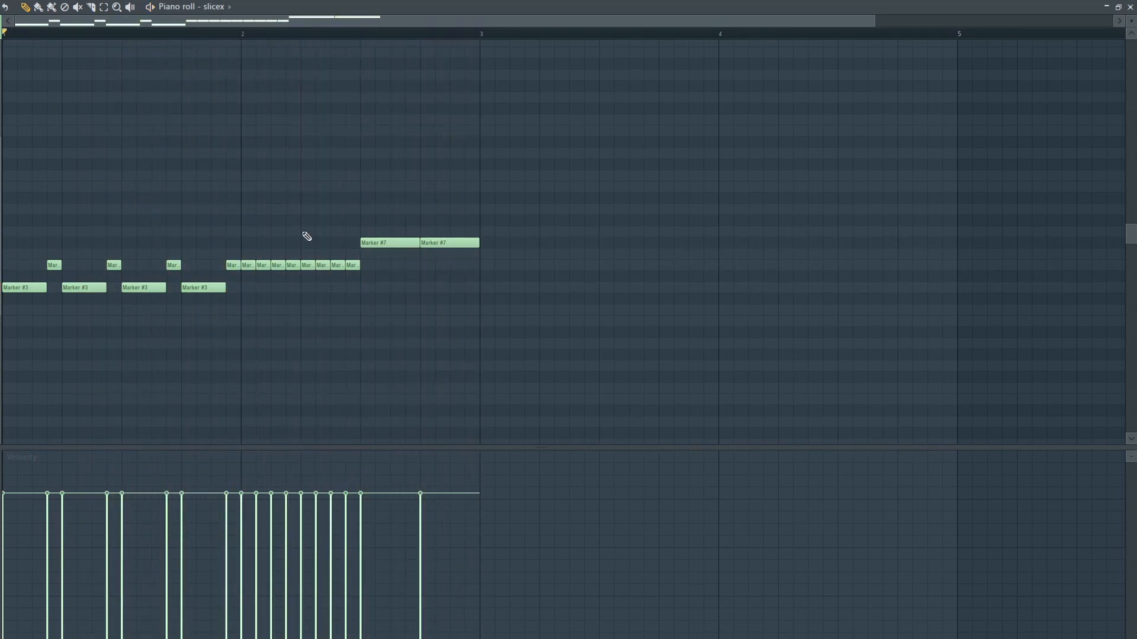
pyautogui.moveTo(336, 253)
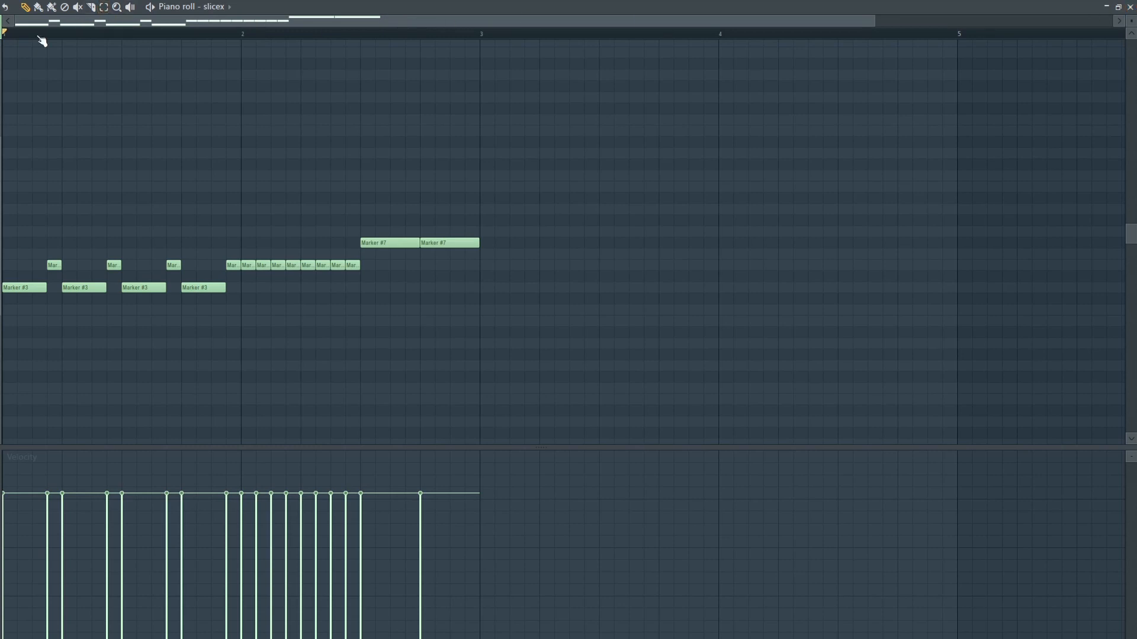
pyautogui.moveTo(765, 147)
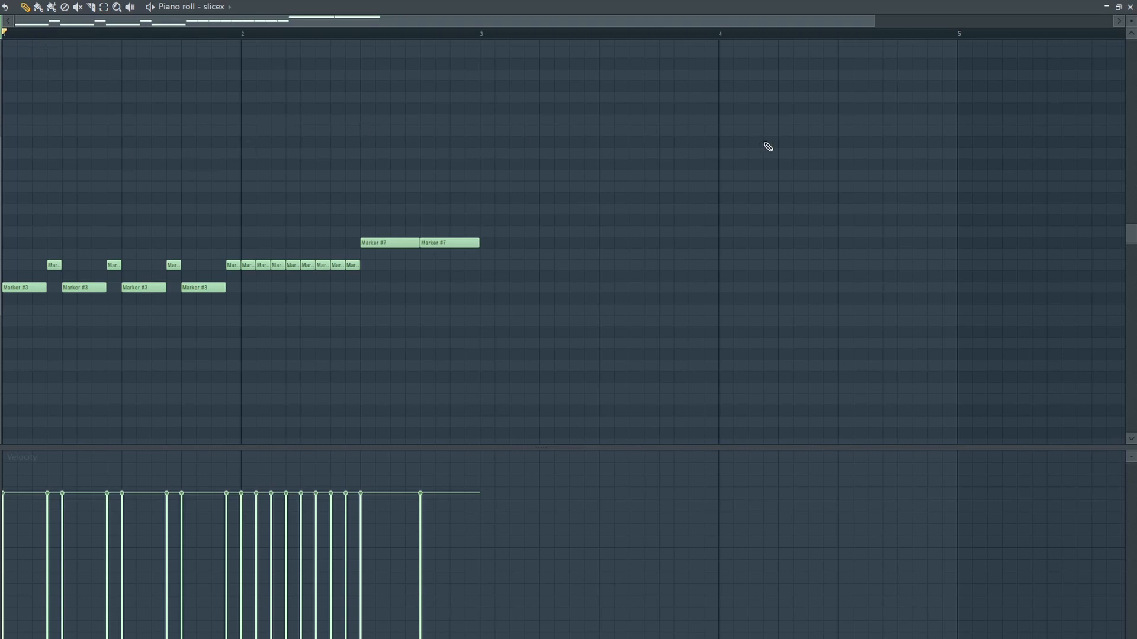
pyautogui.moveTo(744, 157)
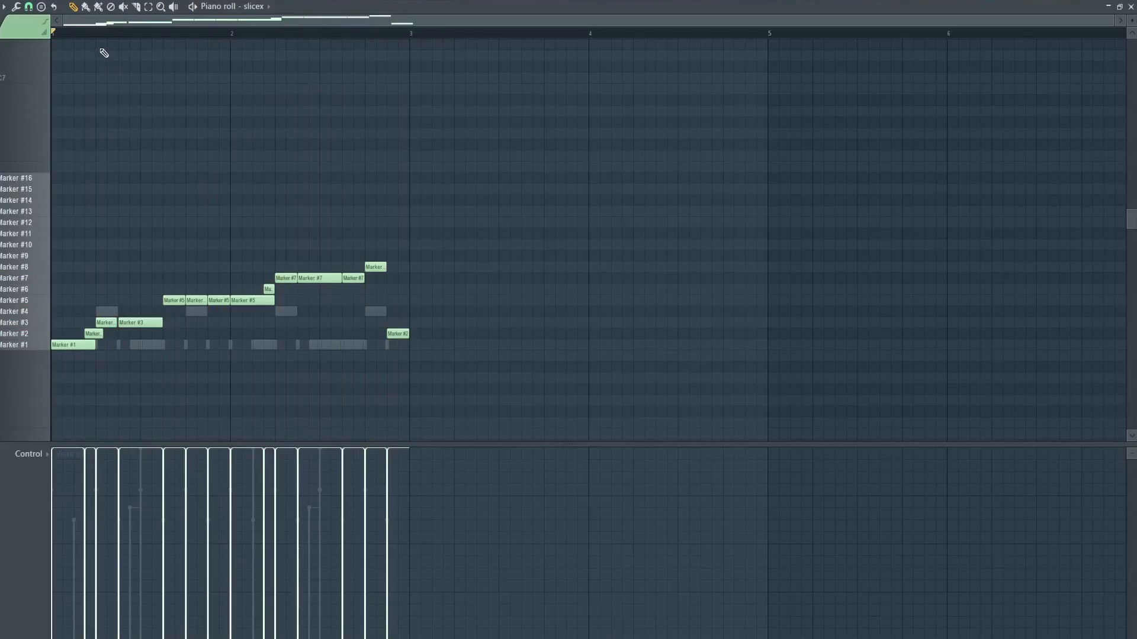
pyautogui.moveTo(336, 141)
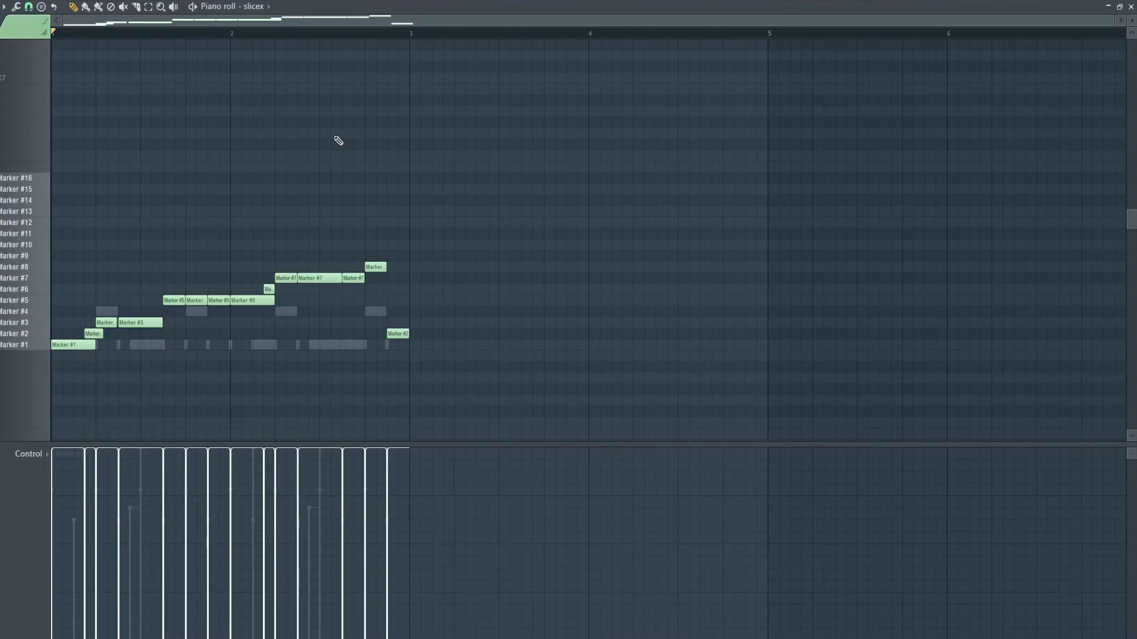
pyautogui.moveTo(343, 142)
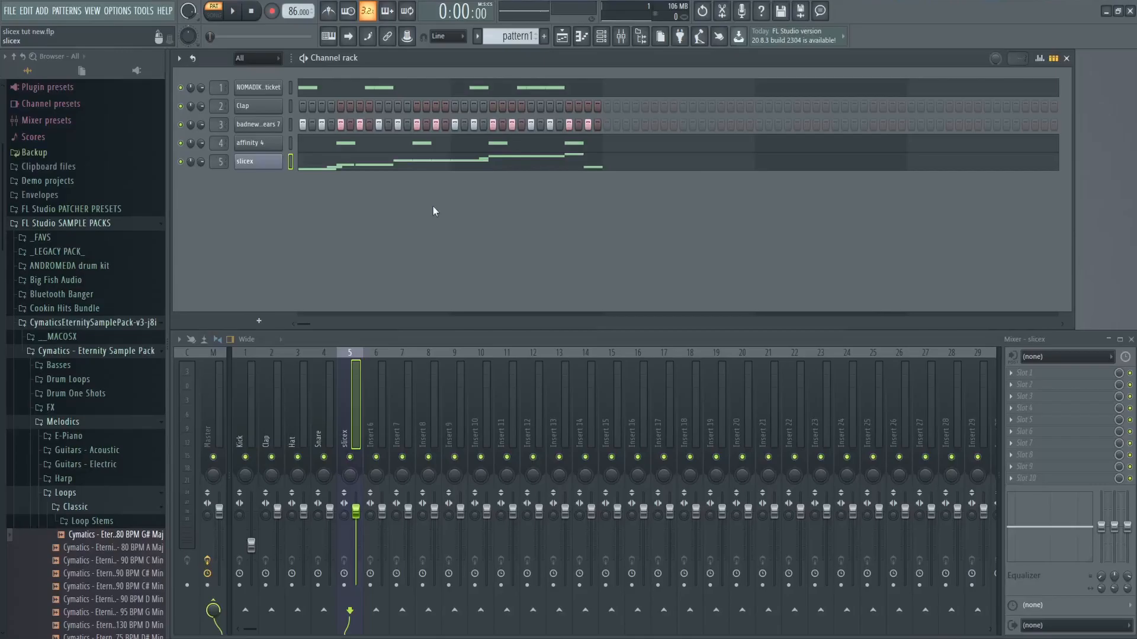
# Step: Double-click the Slicex channel's note preview to reopen its piano roll
pyautogui.doubleClick(245, 161)
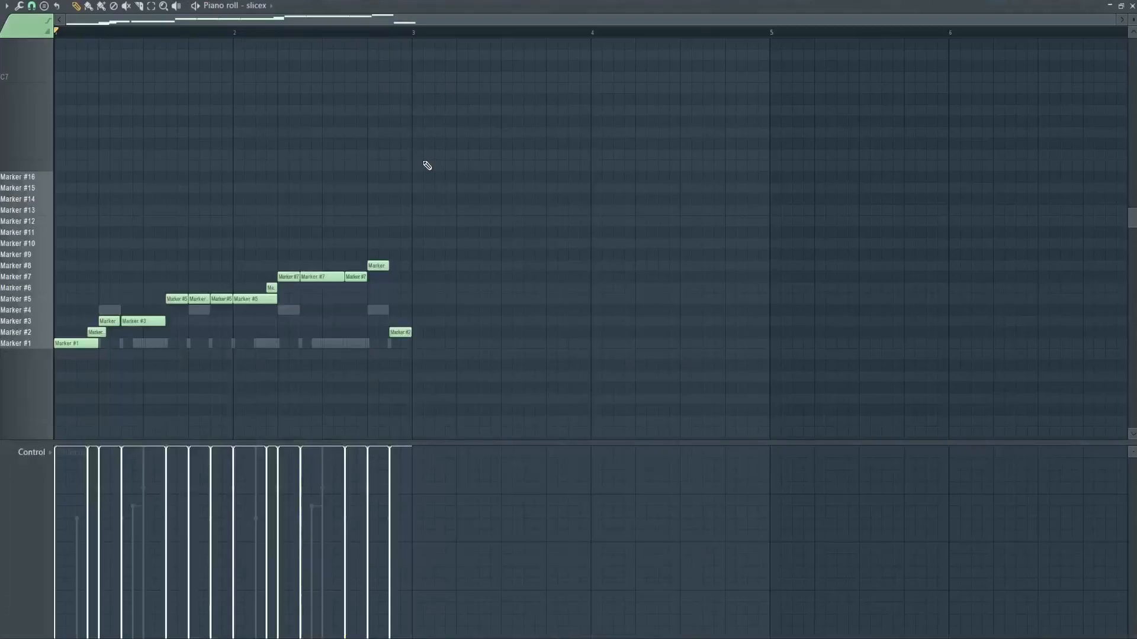